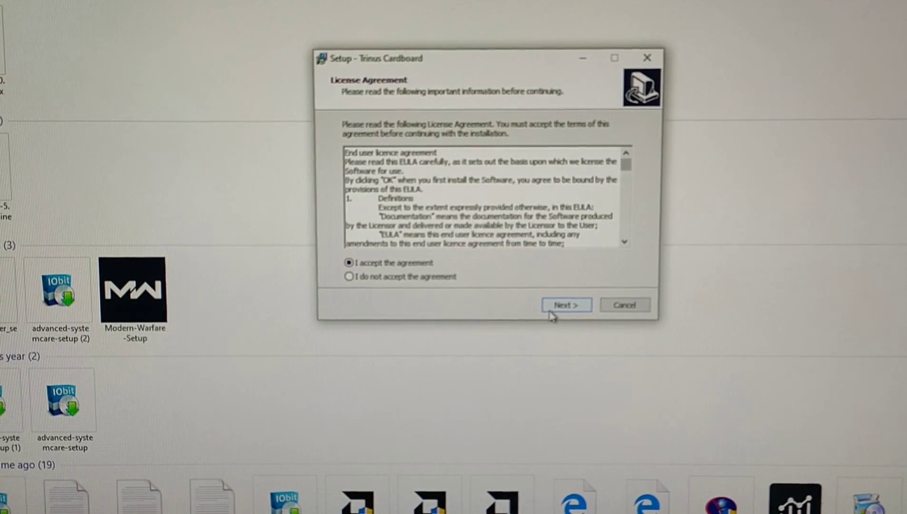
- Accept the license, keep the default Trinus Cardboard Start Menu folder, and begin installation
click(566, 305)
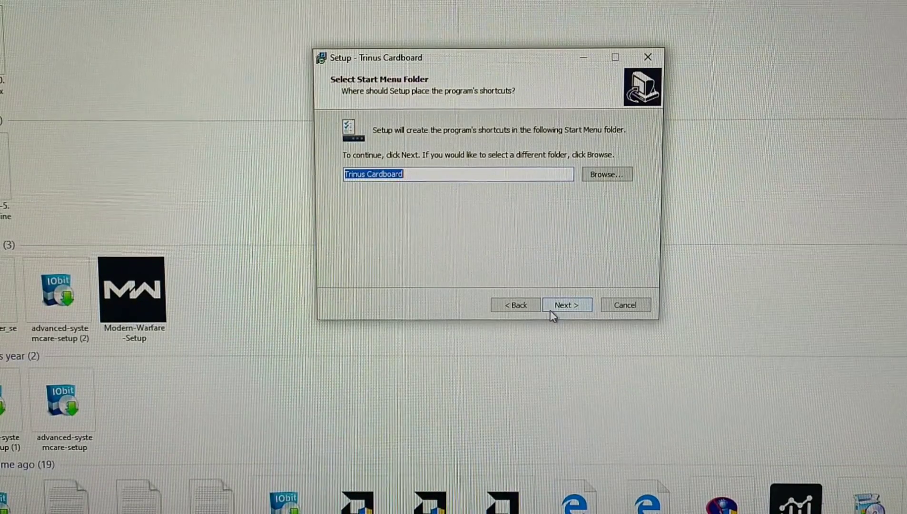
click(566, 305)
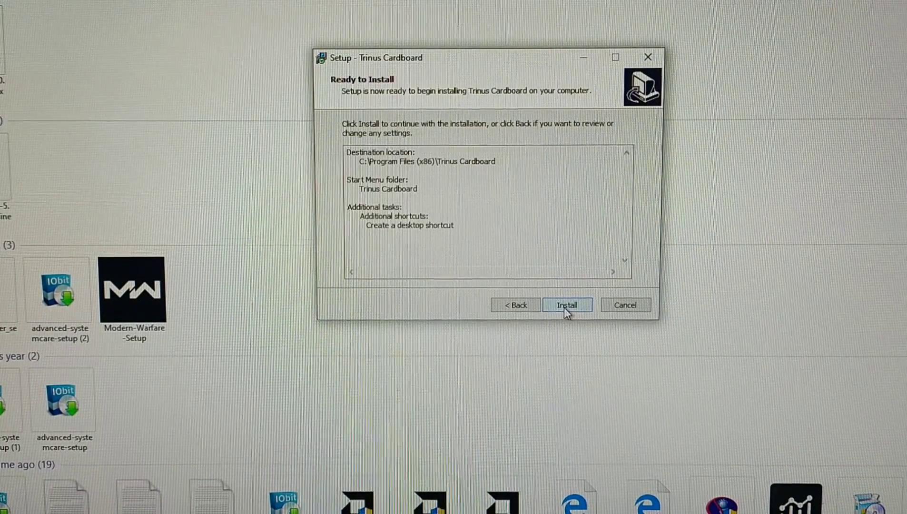
click(567, 305)
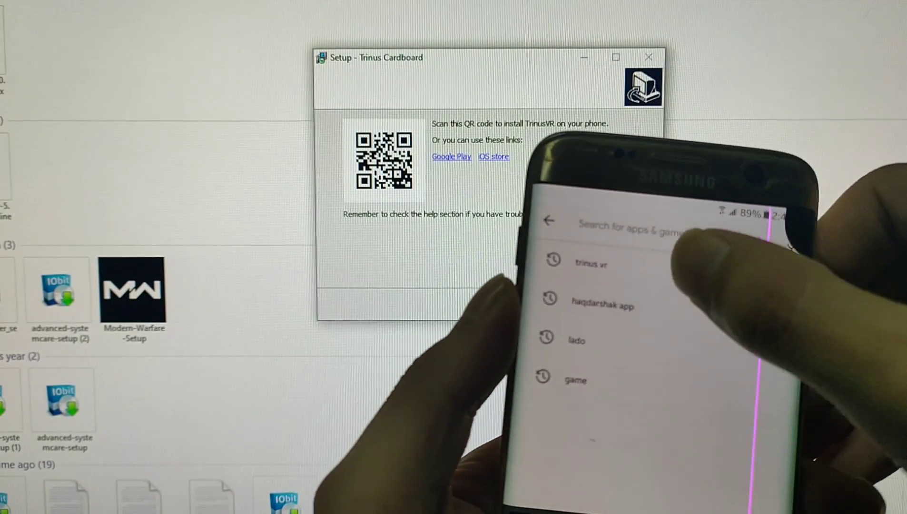
- Move past the phone app QR code page and finish, closing the setup wizard
click(590, 264)
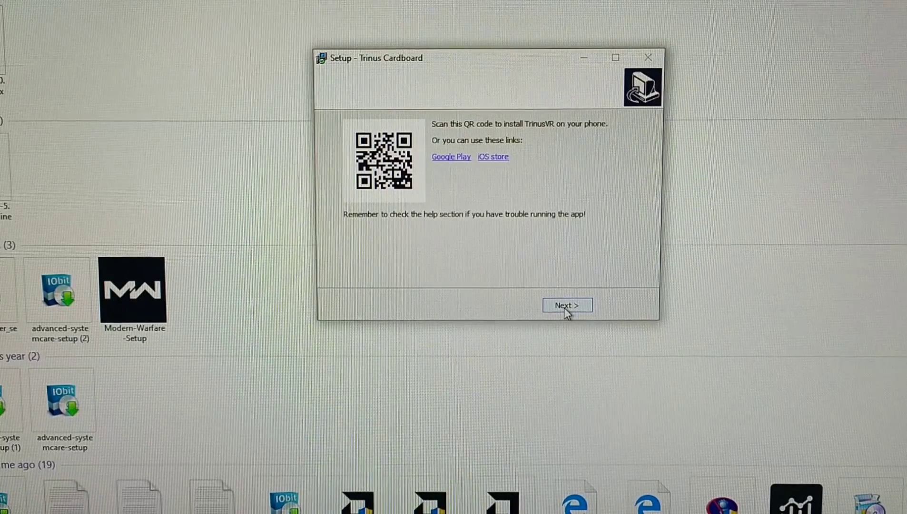
click(566, 305)
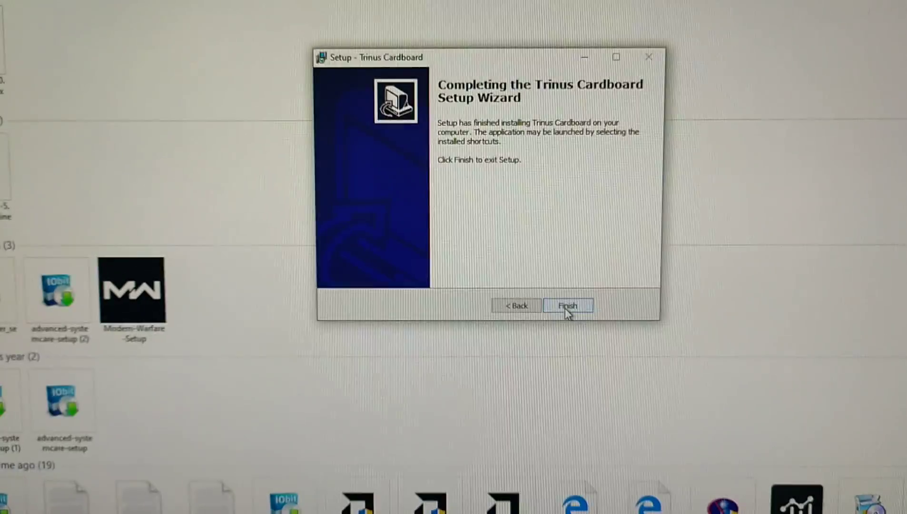
click(568, 305)
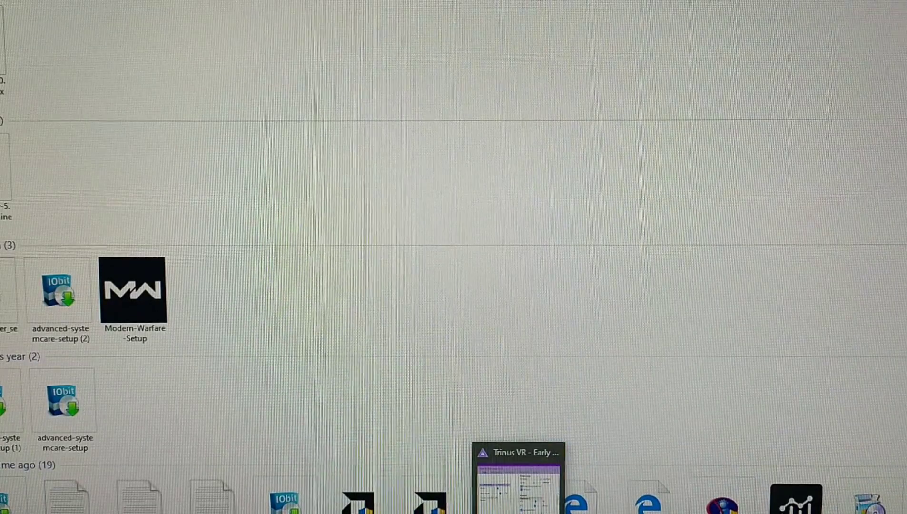
- Allow TrinusVR device changes and private-network firewall access, then dismiss the What's new notice
click(12, 509)
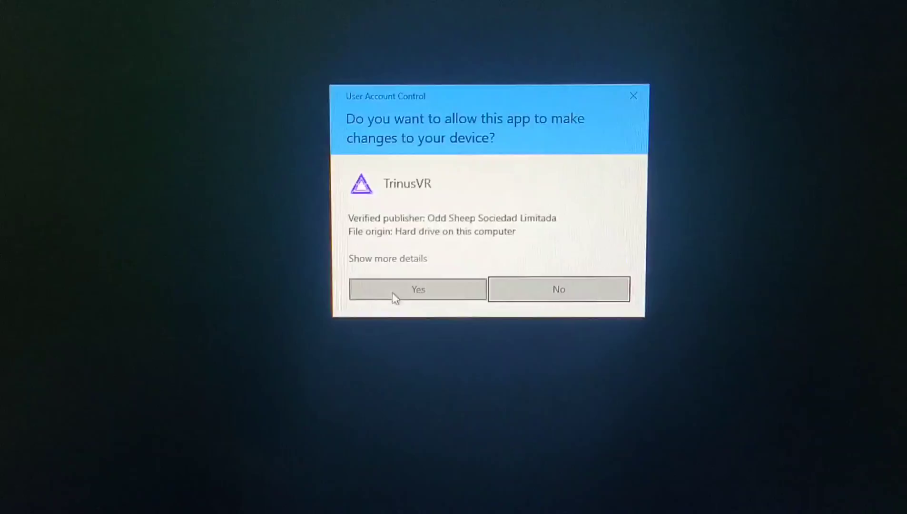
click(416, 289)
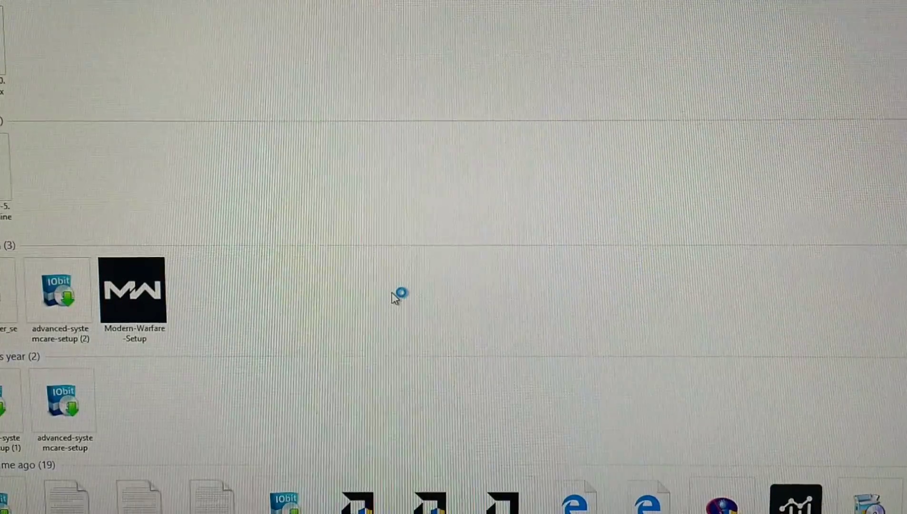
mouse_move(398, 335)
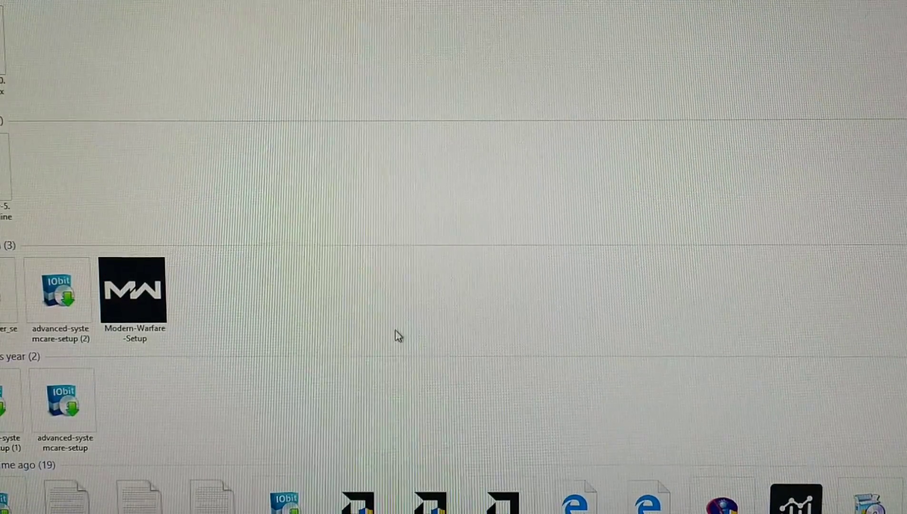
mouse_move(402, 310)
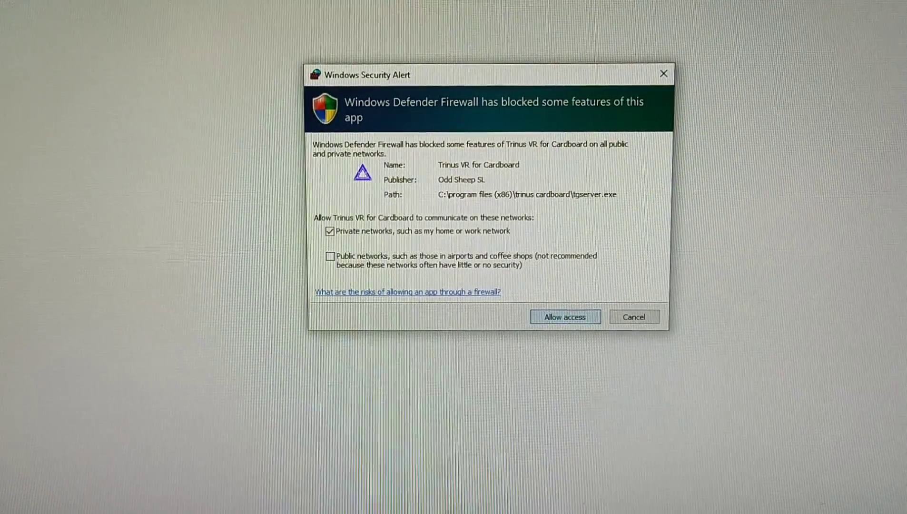
click(564, 316)
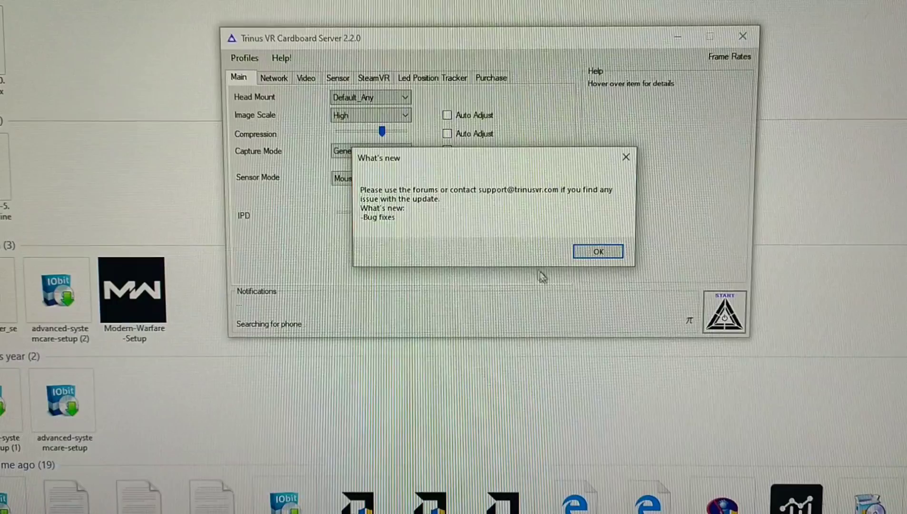
click(597, 252)
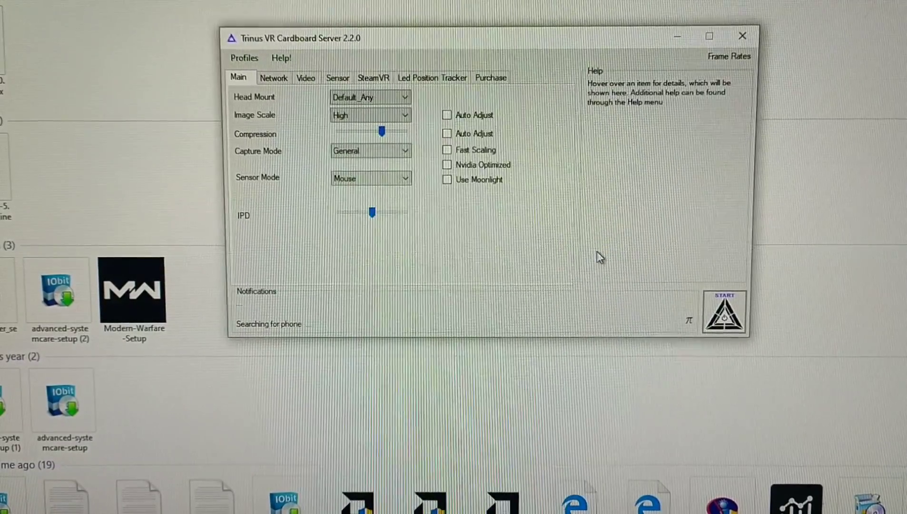